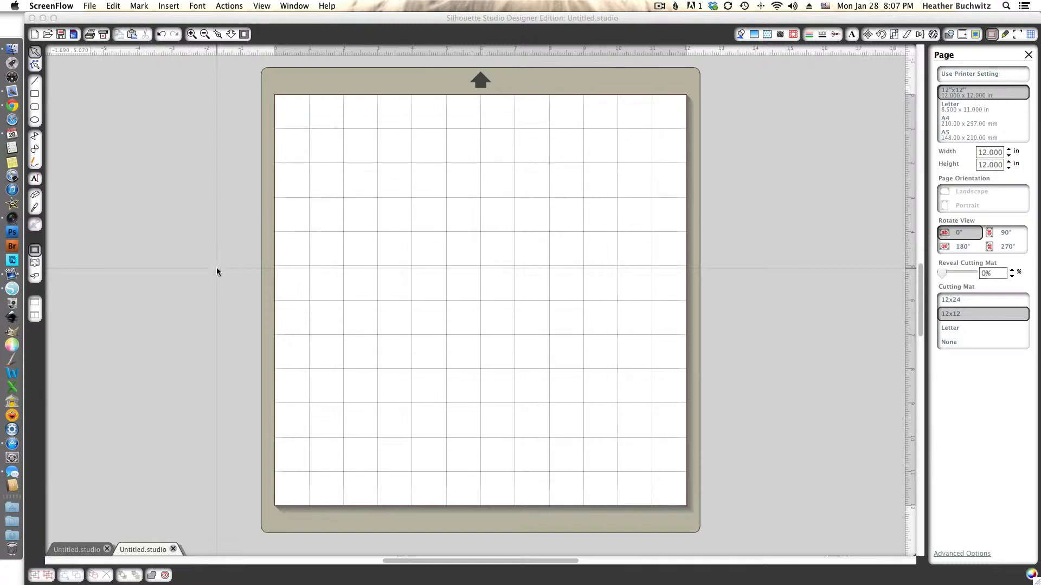
mouse_move(42, 124)
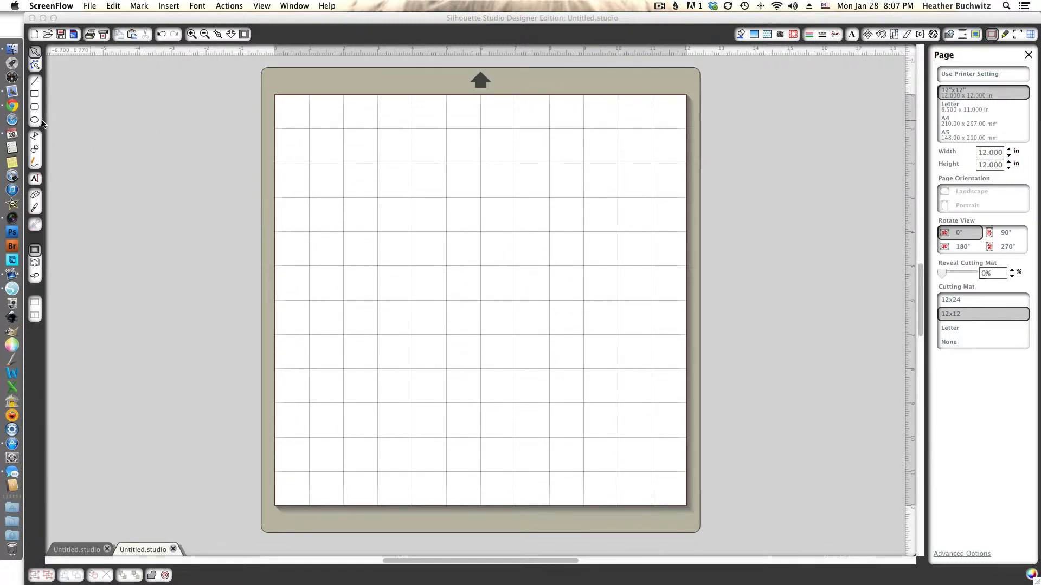
mouse_move(35, 123)
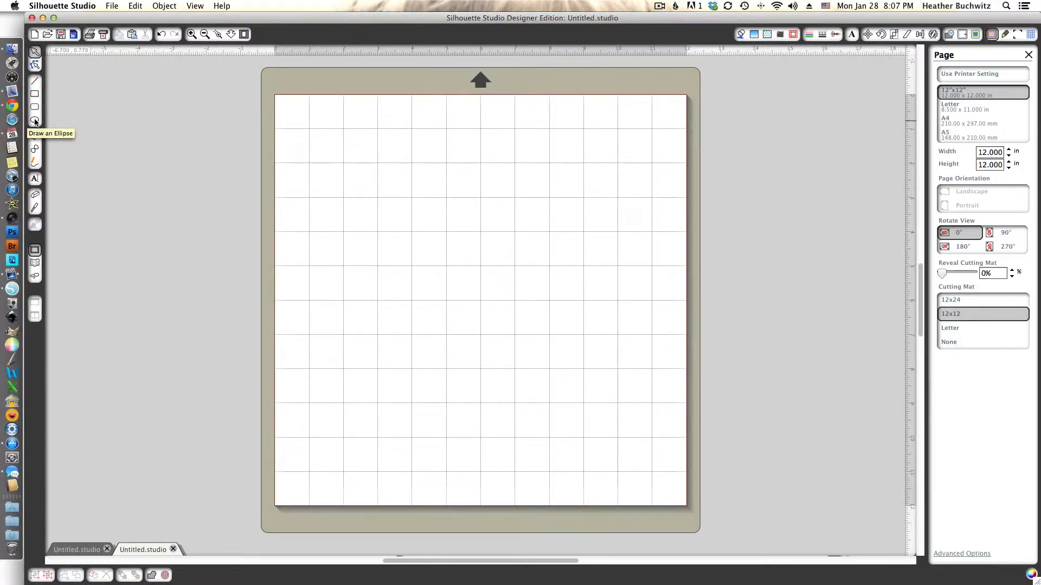
mouse_move(335, 128)
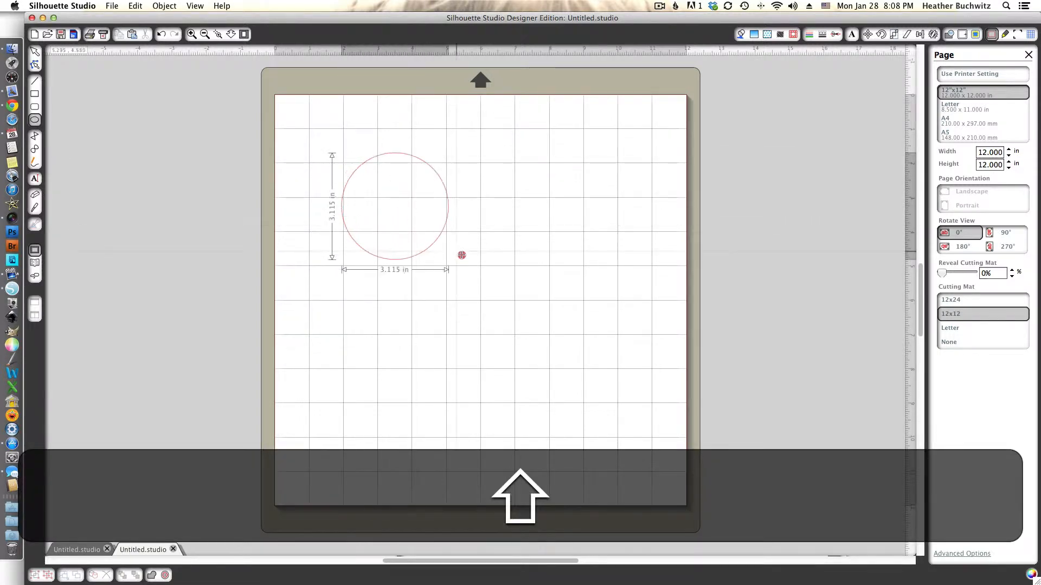
Draw a circle about 3.1 in wide near the top left of the mat and deselect it
left_click(463, 258)
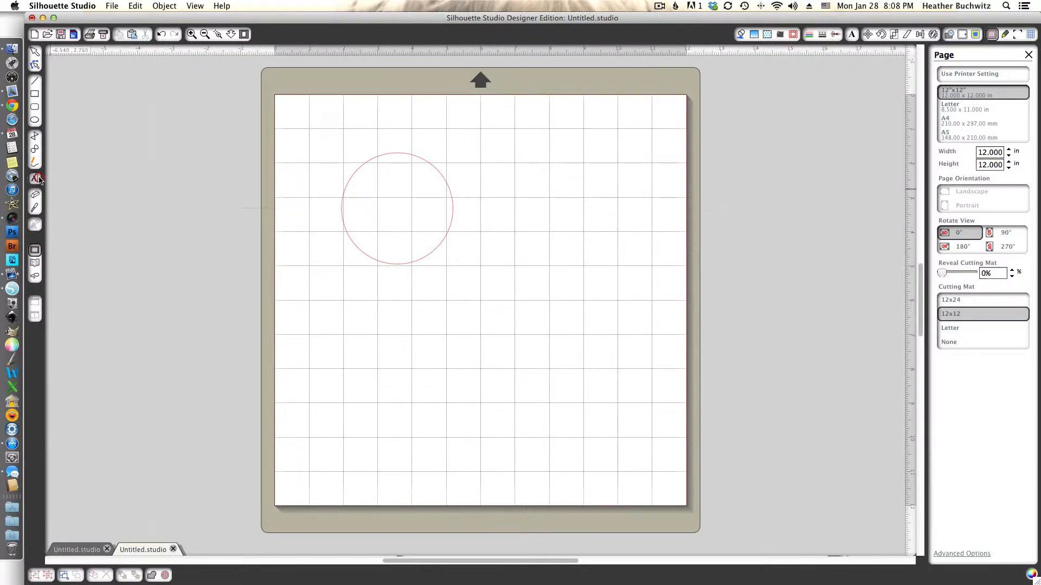
Add the text 'Text here!' and wrap it along the circle's lower edge
left_click(35, 179)
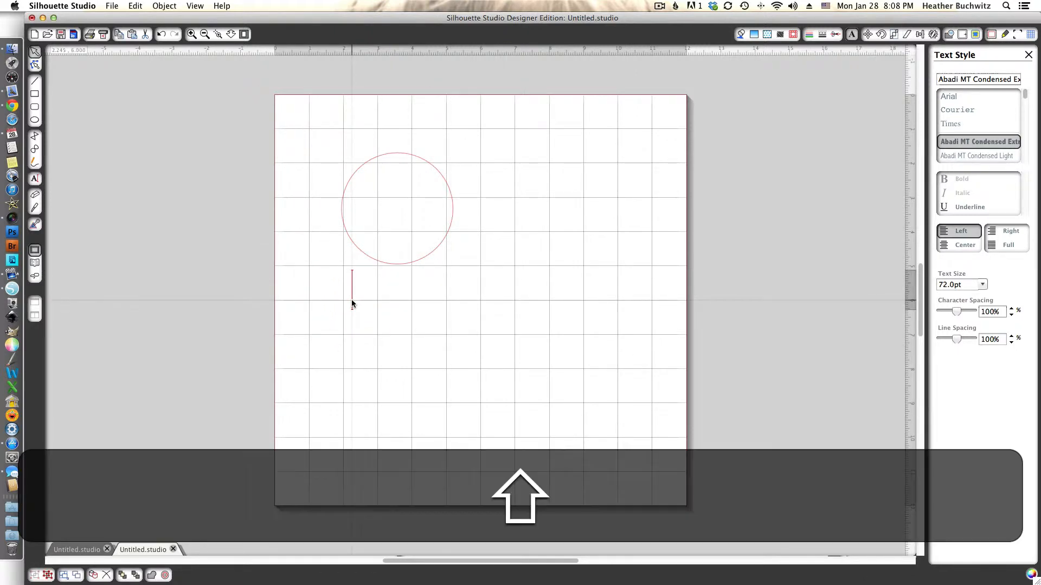
type("Text here!")
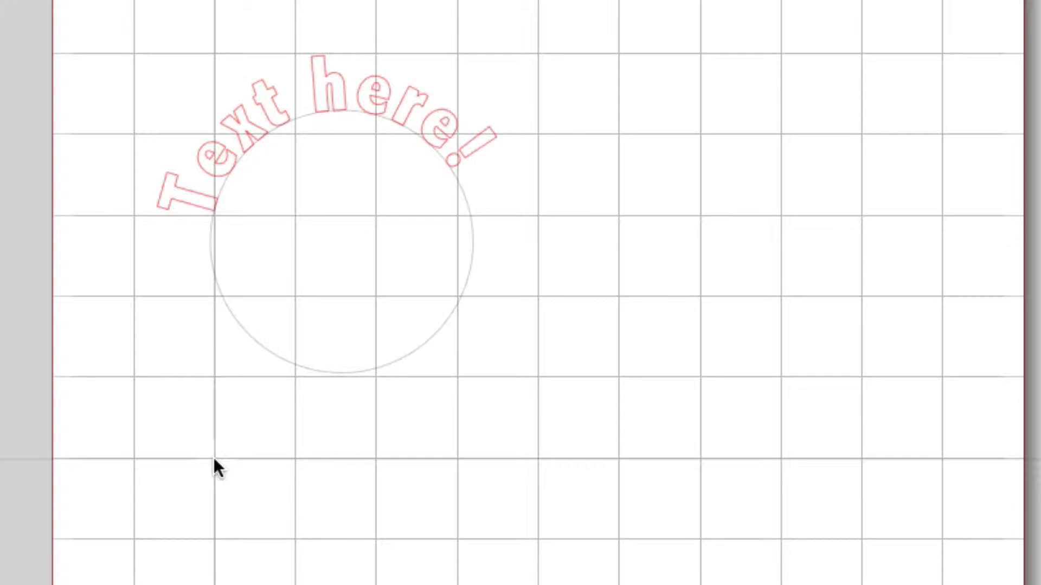
left_click(202, 219)
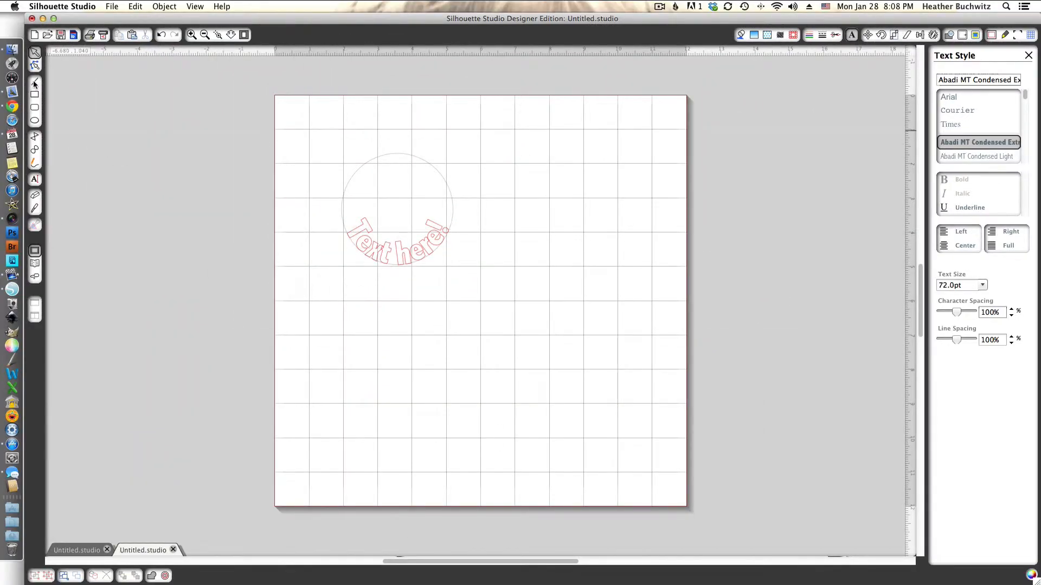
mouse_move(35, 165)
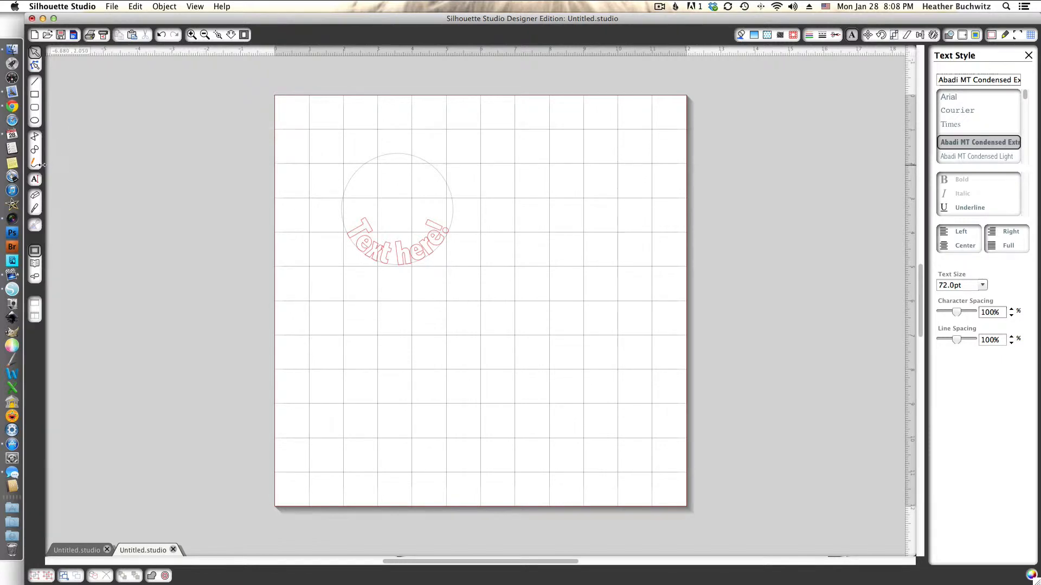
mouse_move(34, 162)
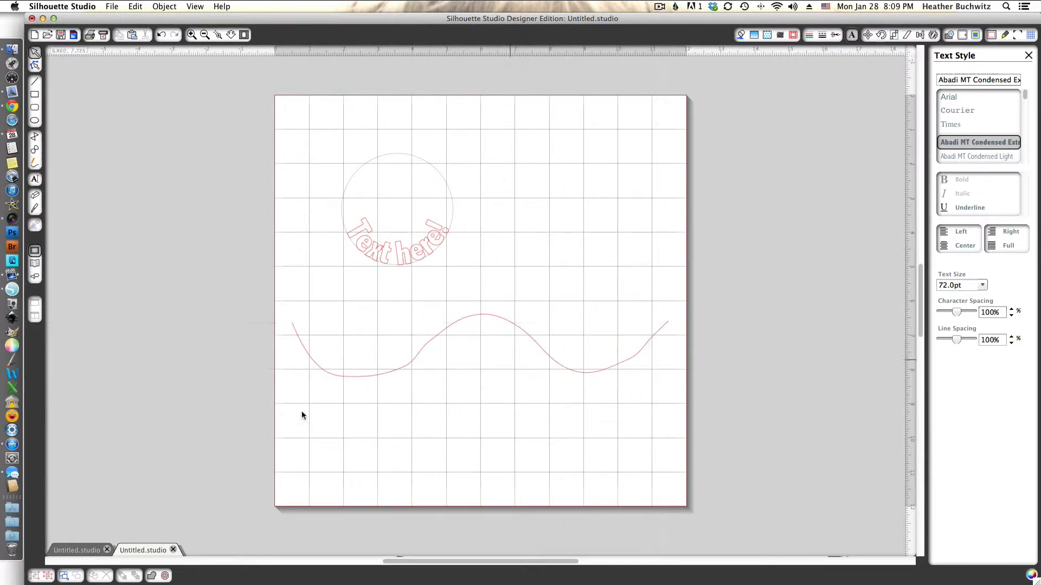
mouse_move(12, 168)
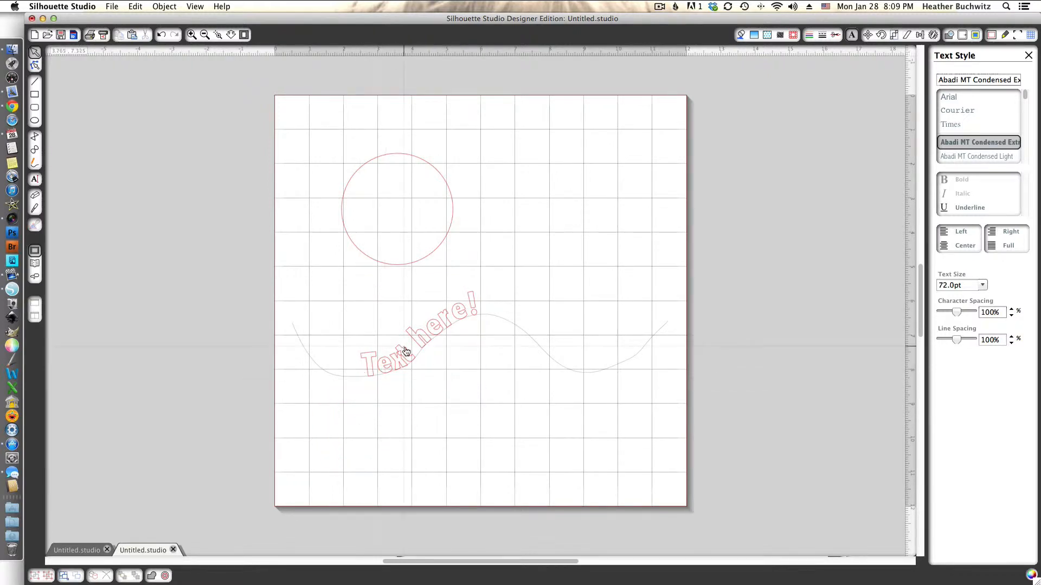
Extend the wavy-line text to read 'Text here! I can add more!'
left_click(404, 350)
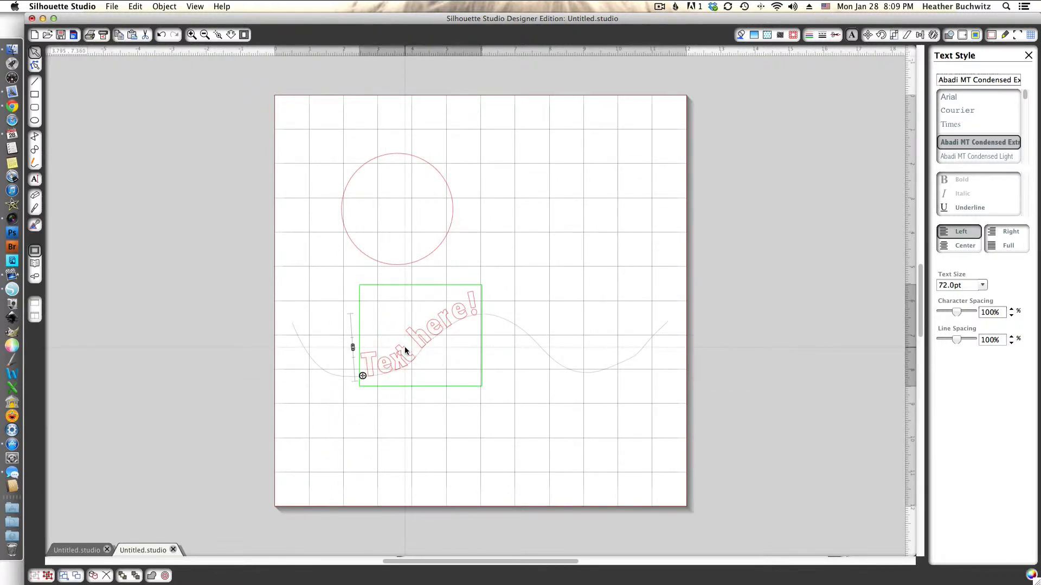
type("I can")
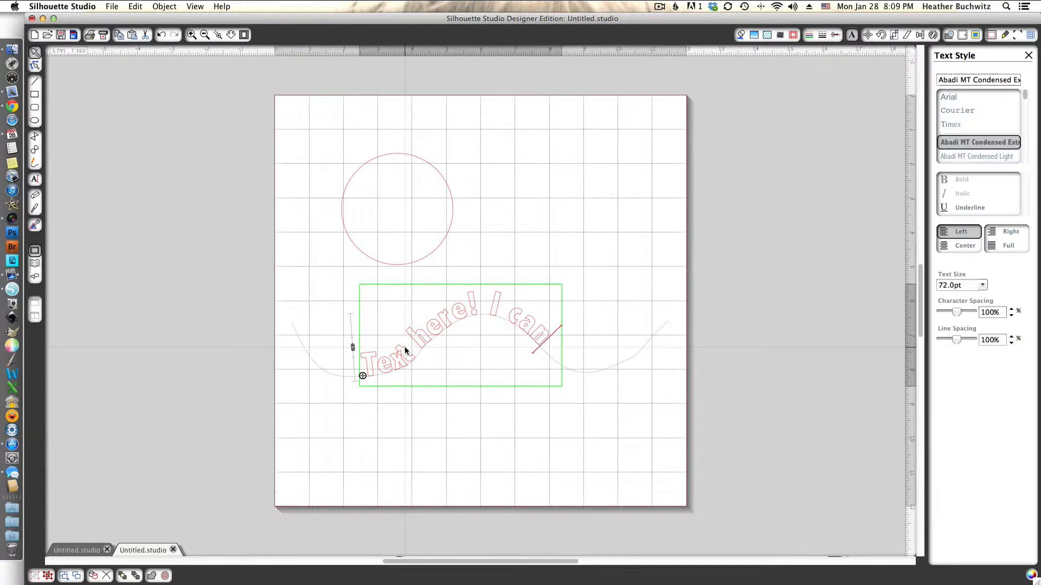
type("add more!")
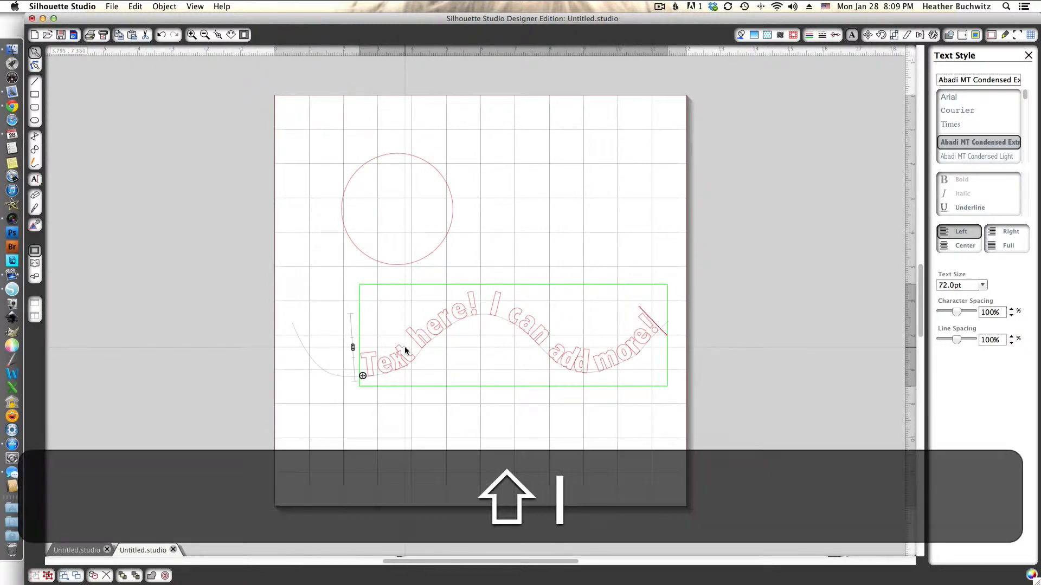
left_click(301, 424)
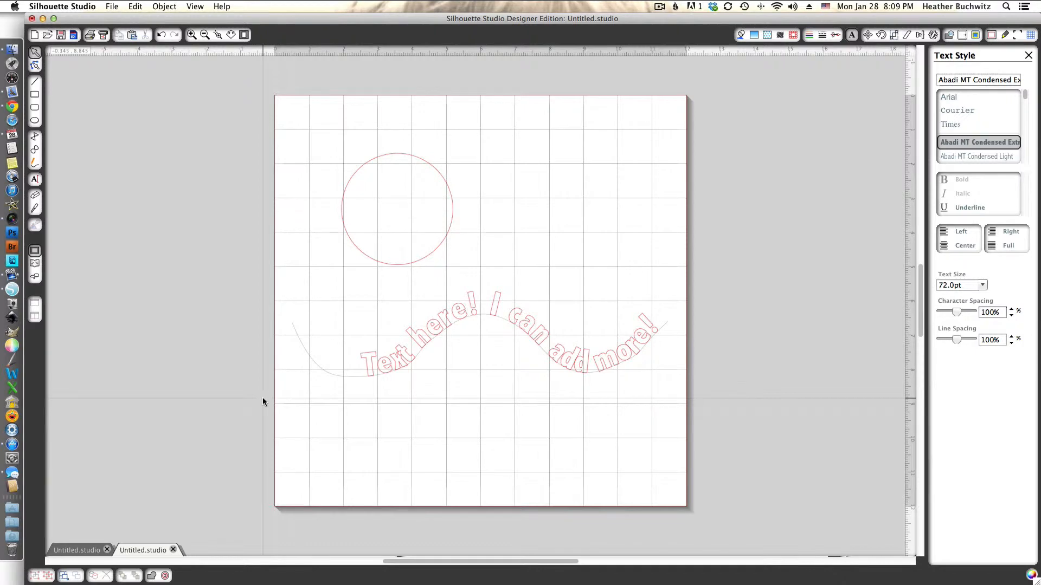
mouse_move(66, 212)
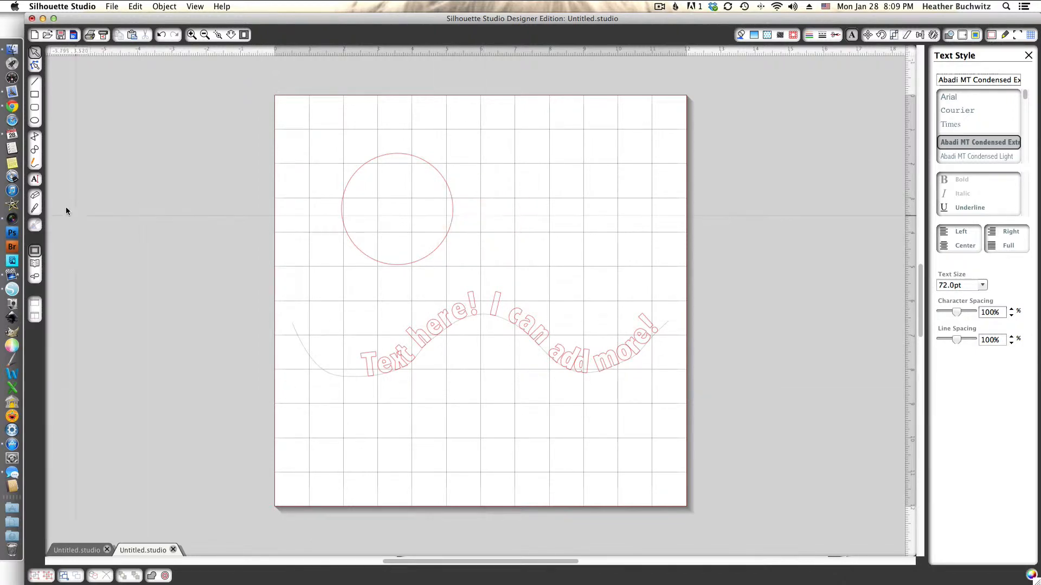
Add a separate text object reading 'Text' near the top of the mat
left_click(518, 159)
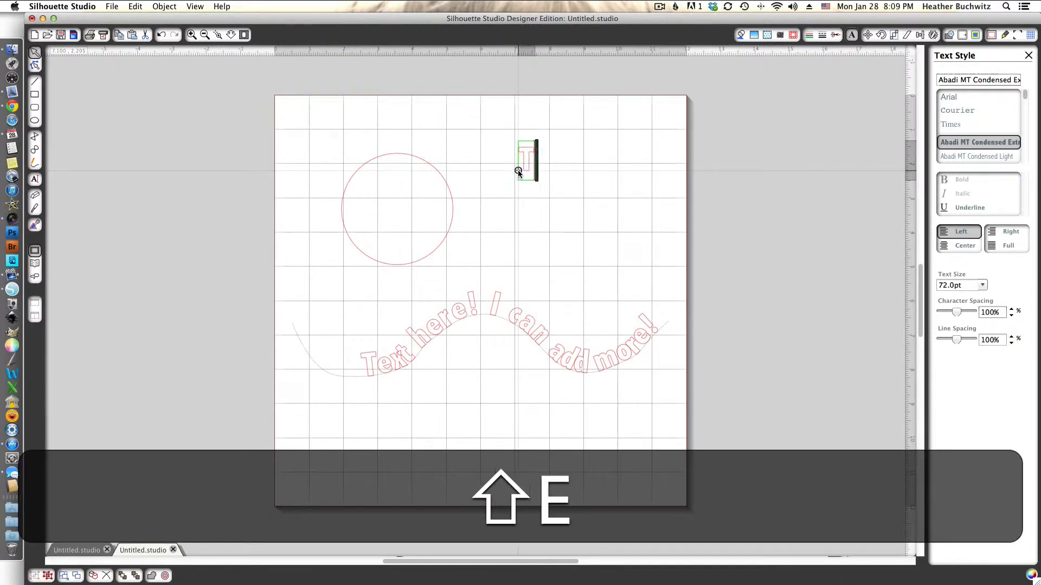
type("Text")
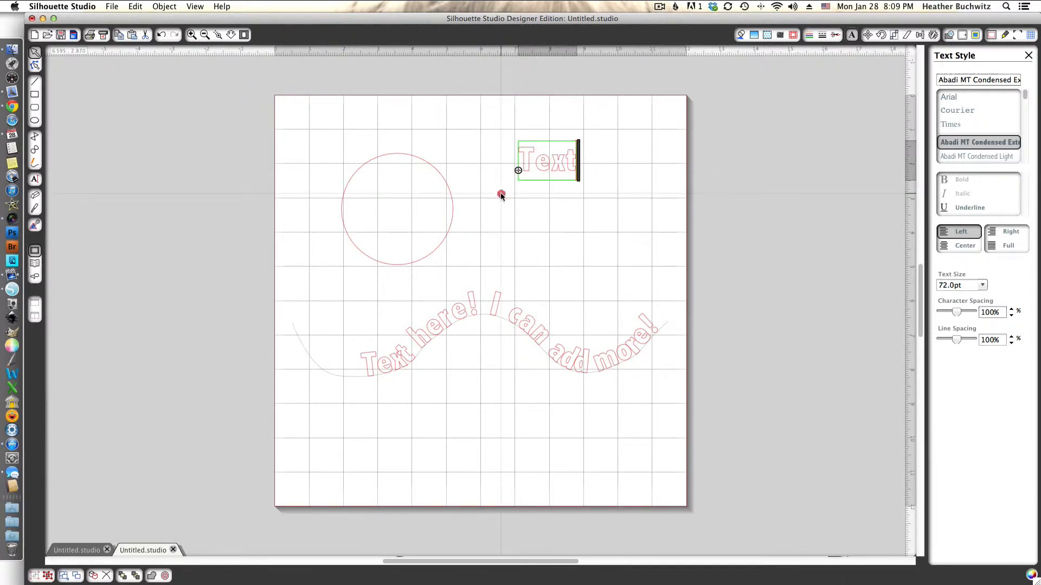
left_click(501, 194)
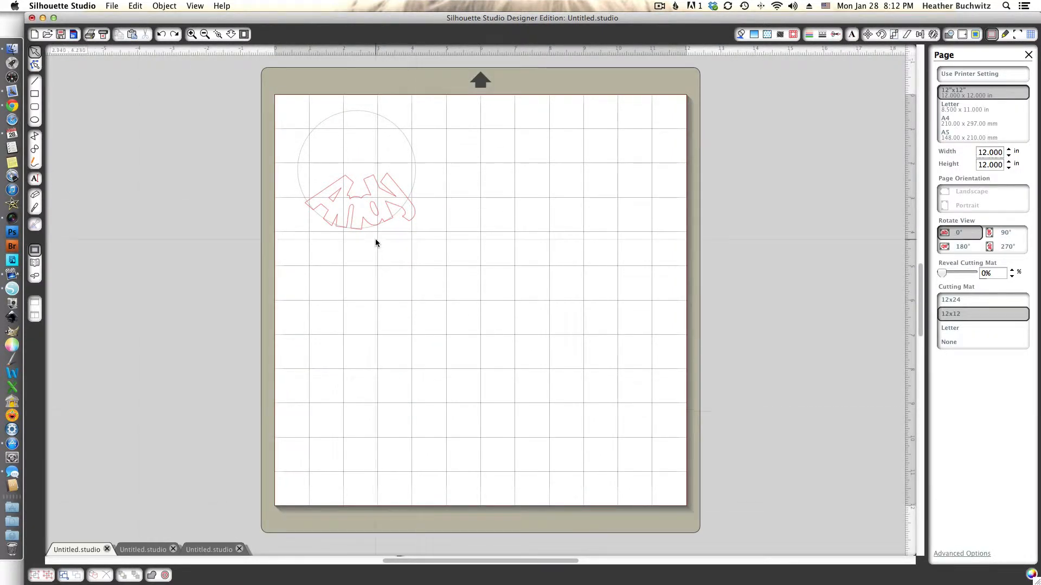
mouse_move(457, 177)
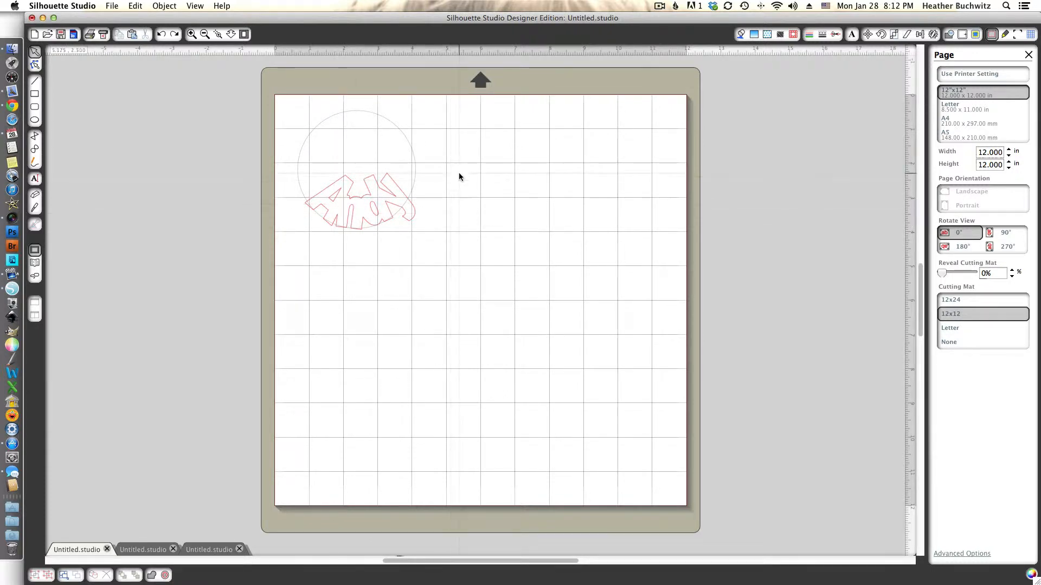
mouse_move(72, 412)
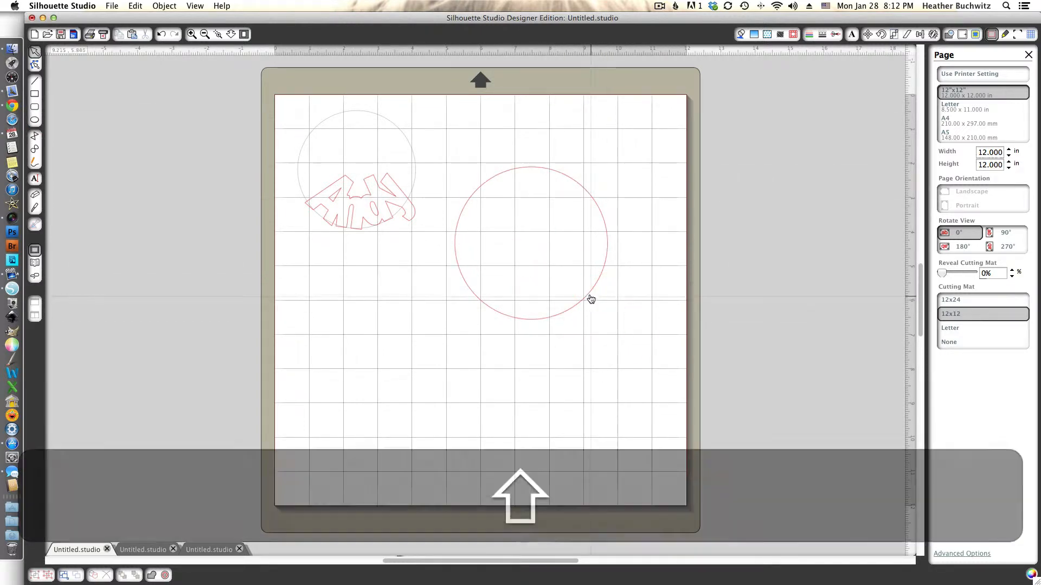
Paste a larger perfect circle to the right of the cropped name design
key("cmd+v")
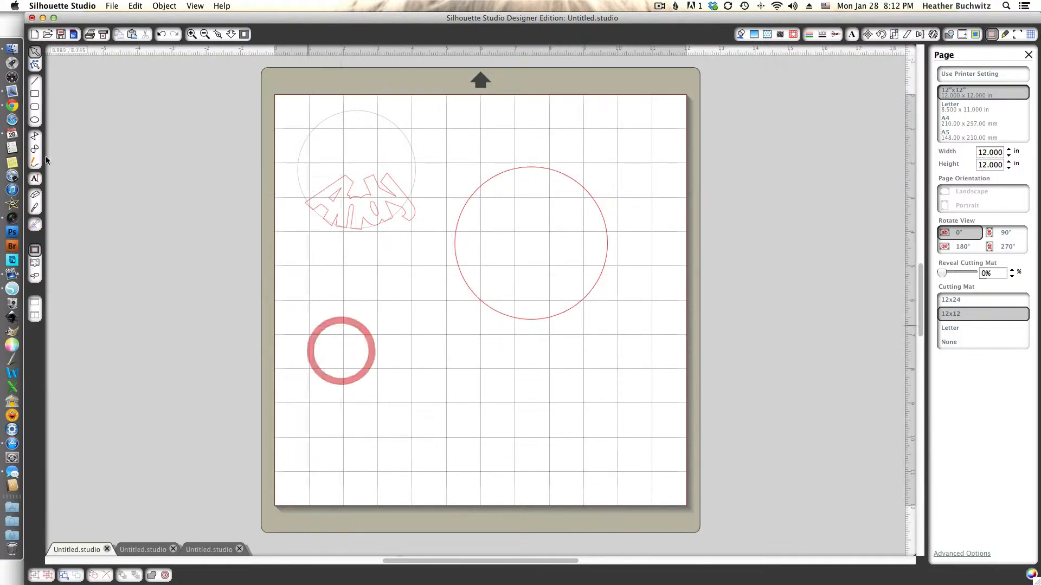
Add the words 'Love You' curved along the larger circle's lower right edge
left_click(34, 179)
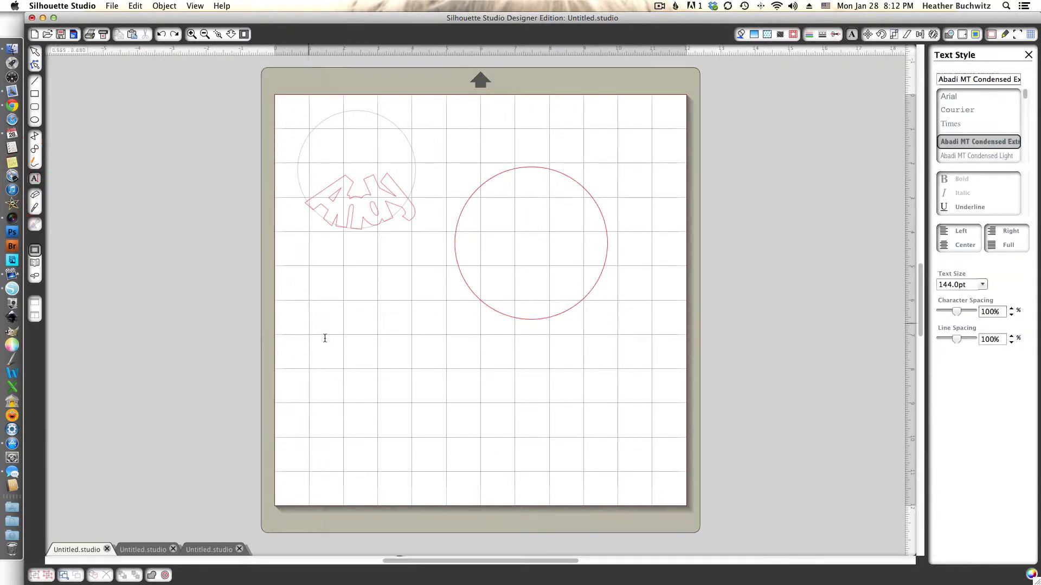
type("Love")
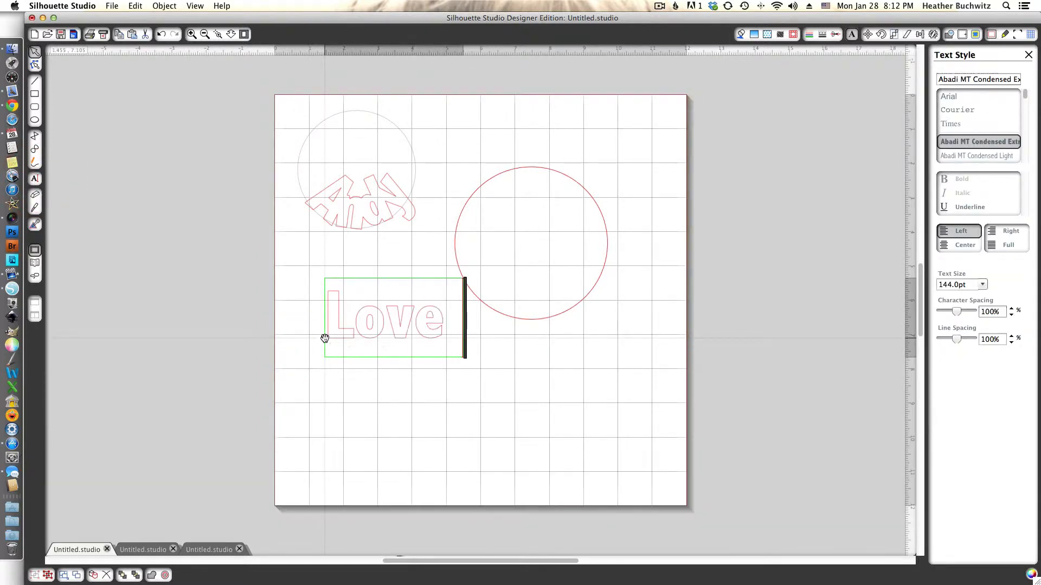
type("You")
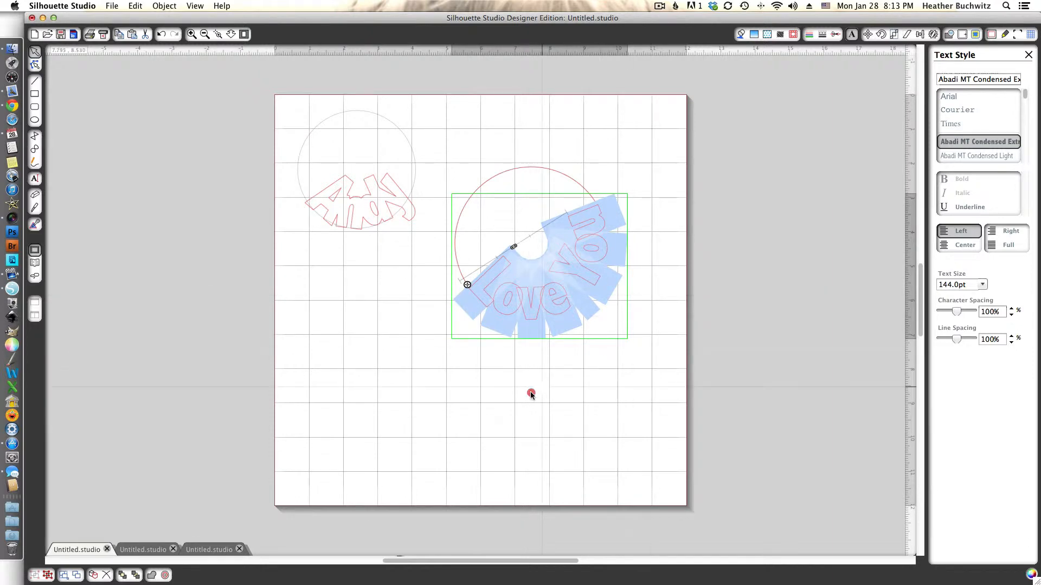
left_click(531, 394)
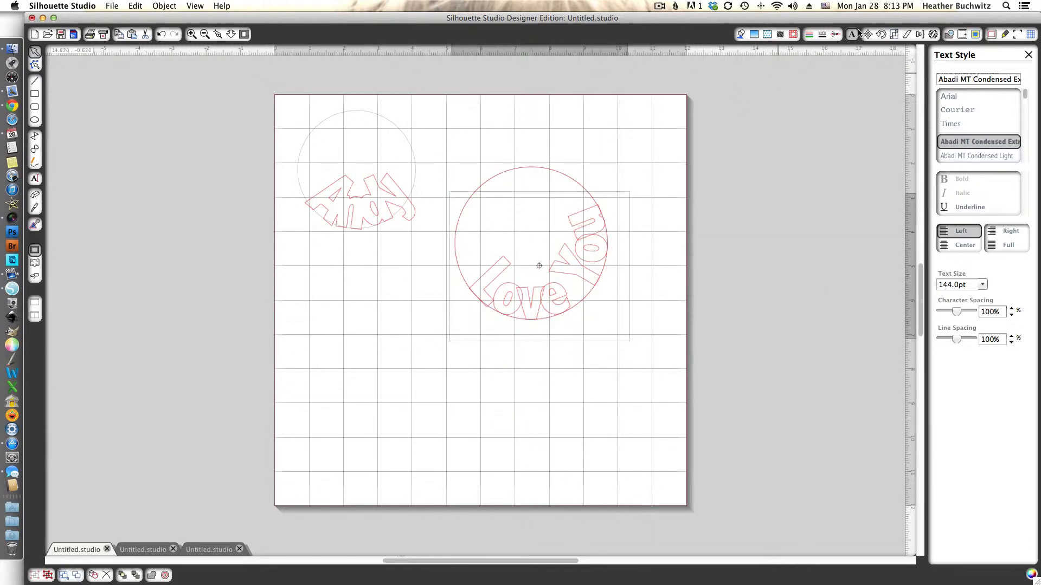
Join the 'Love You' lettering with the circle outline via the Modify panel
left_click(950, 33)
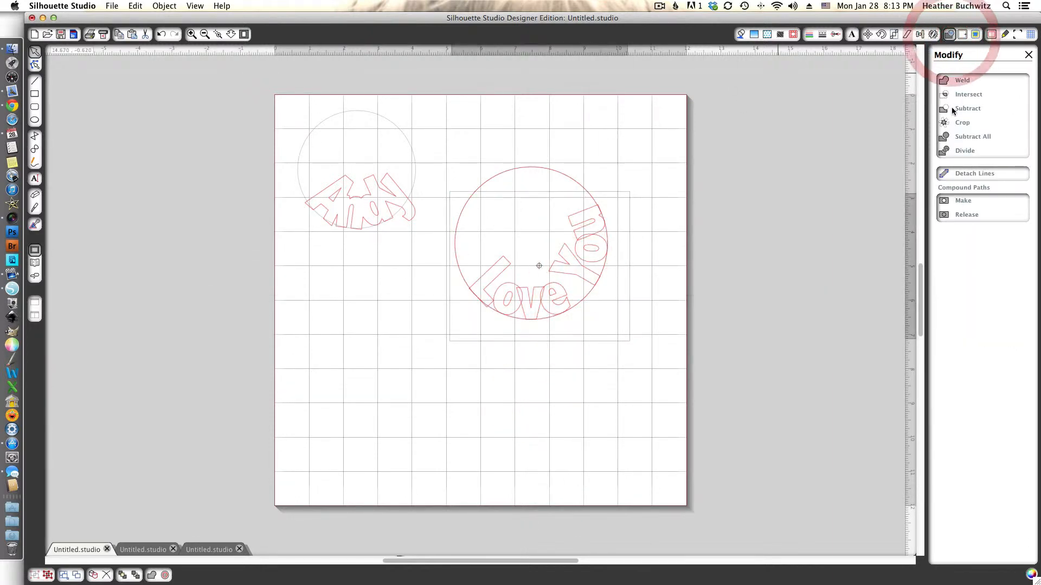
left_click(539, 265)
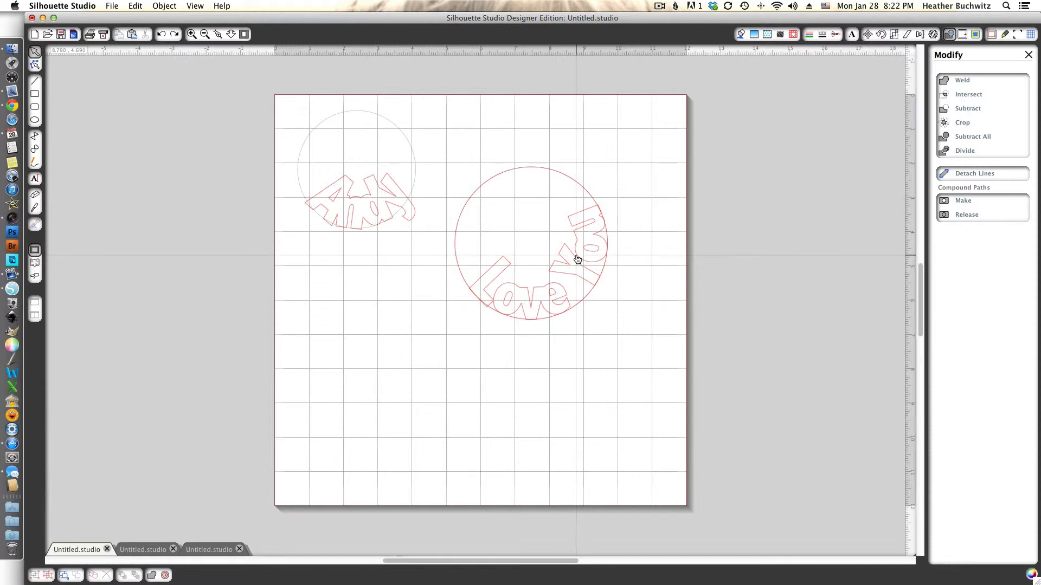
mouse_move(591, 256)
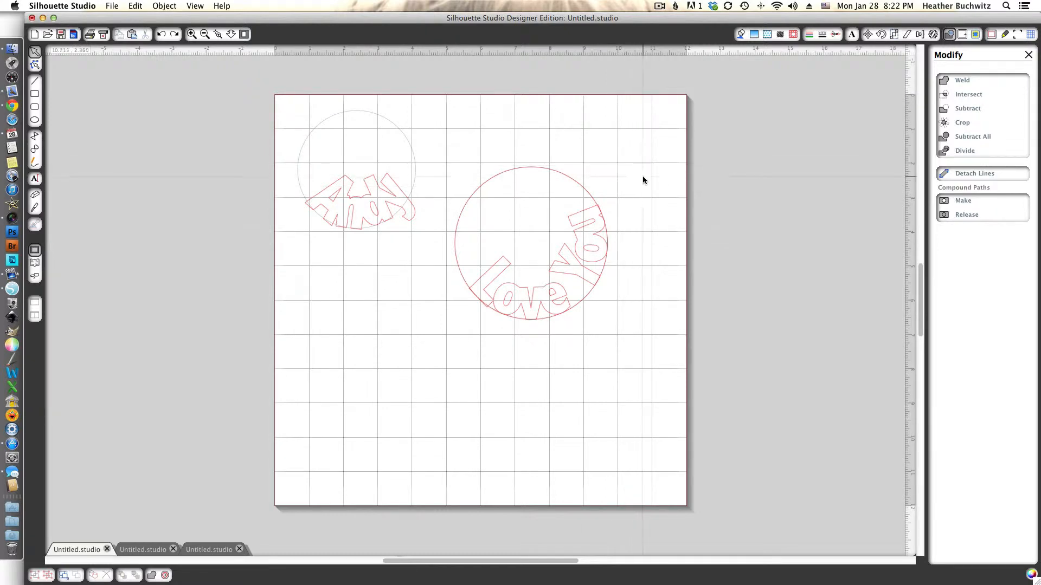
mouse_move(636, 196)
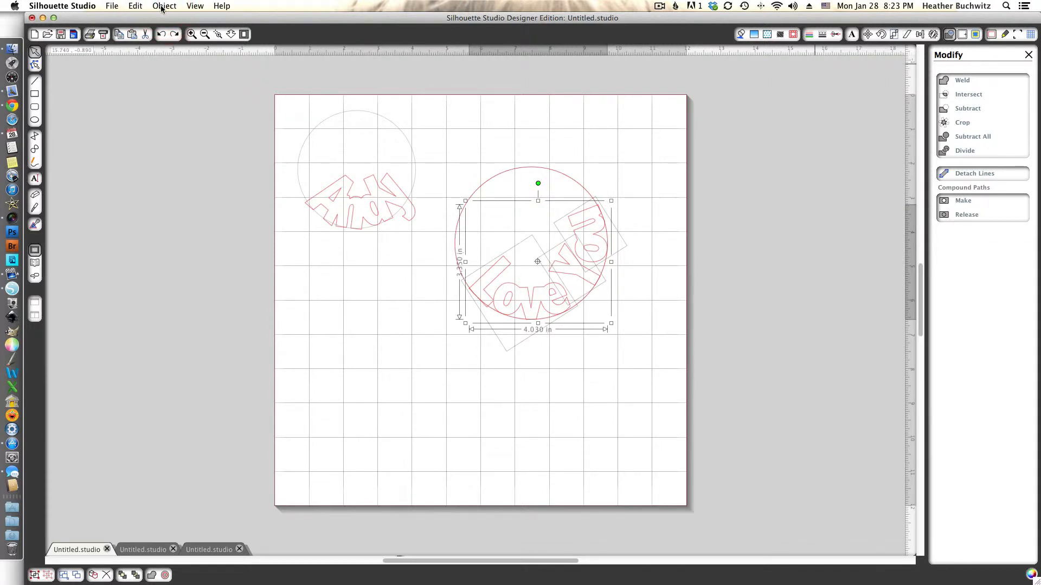
Make the 'Love You' lettering one compound path via Object > Make Compound Path
left_click(164, 5)
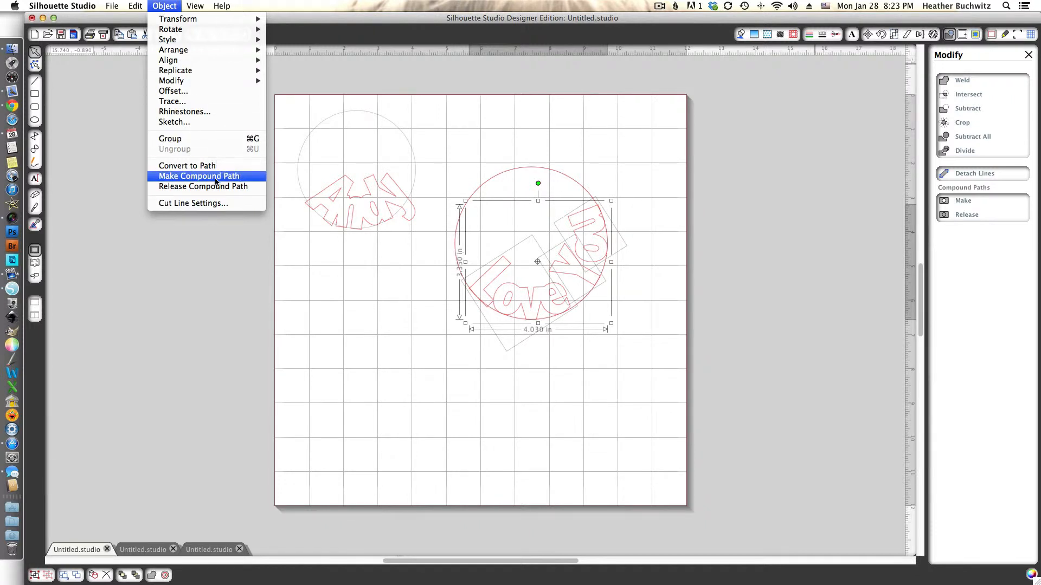
left_click(197, 176)
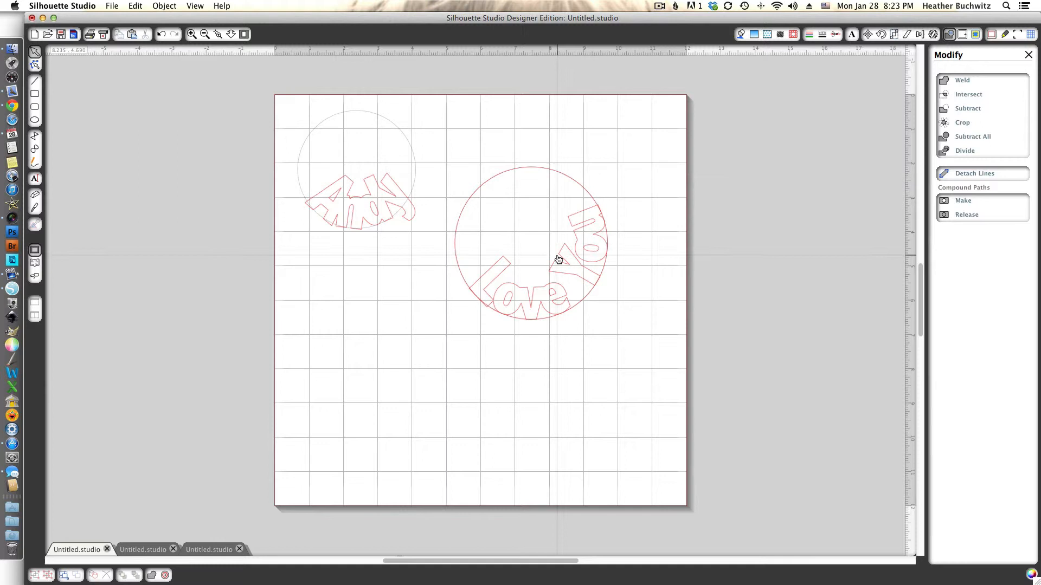
left_click(532, 259)
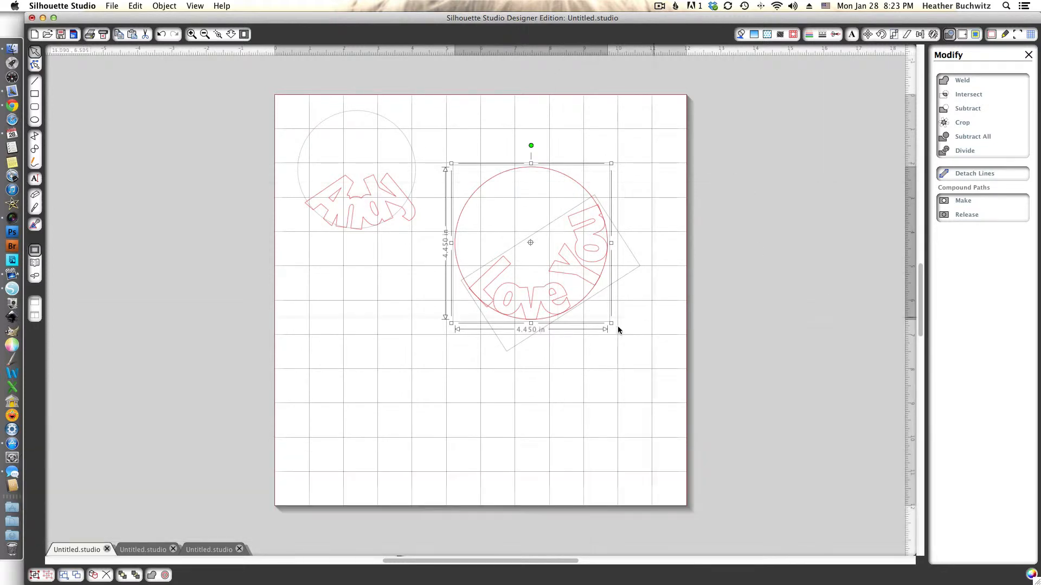
mouse_move(704, 125)
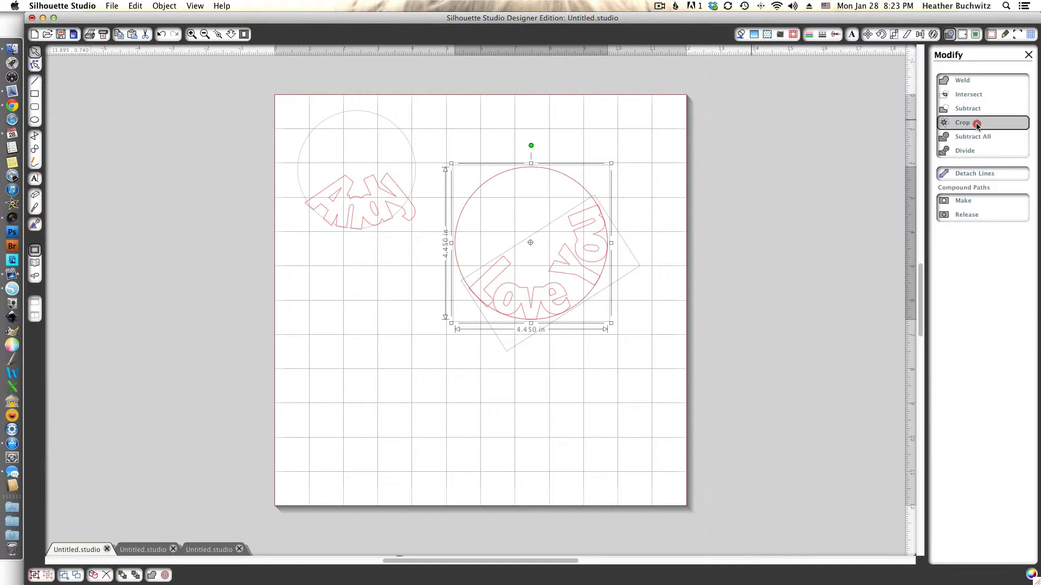
Crop the 'Love You' lettering to the edge of the large circle
left_click(961, 123)
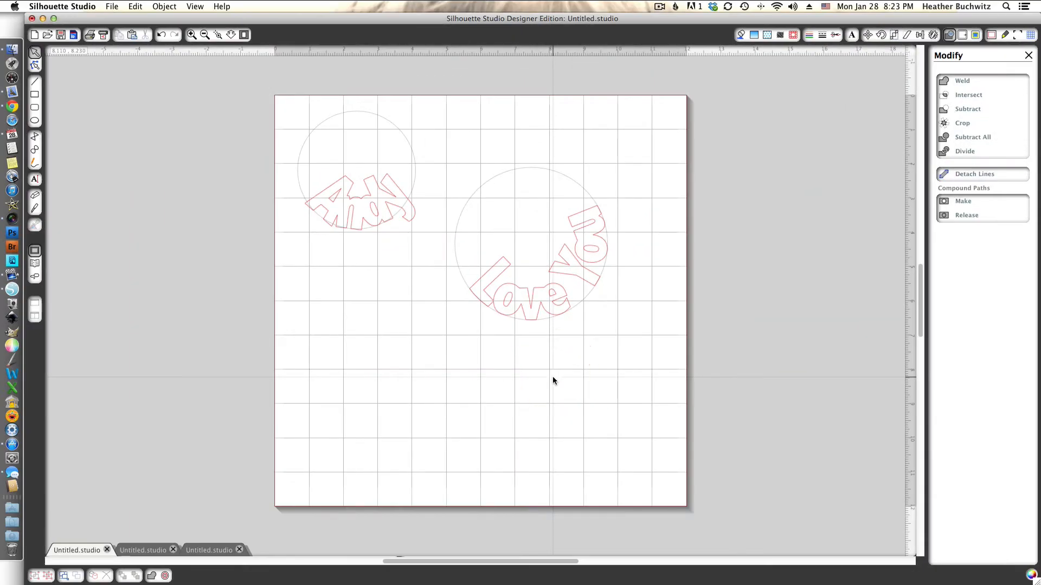
mouse_move(572, 187)
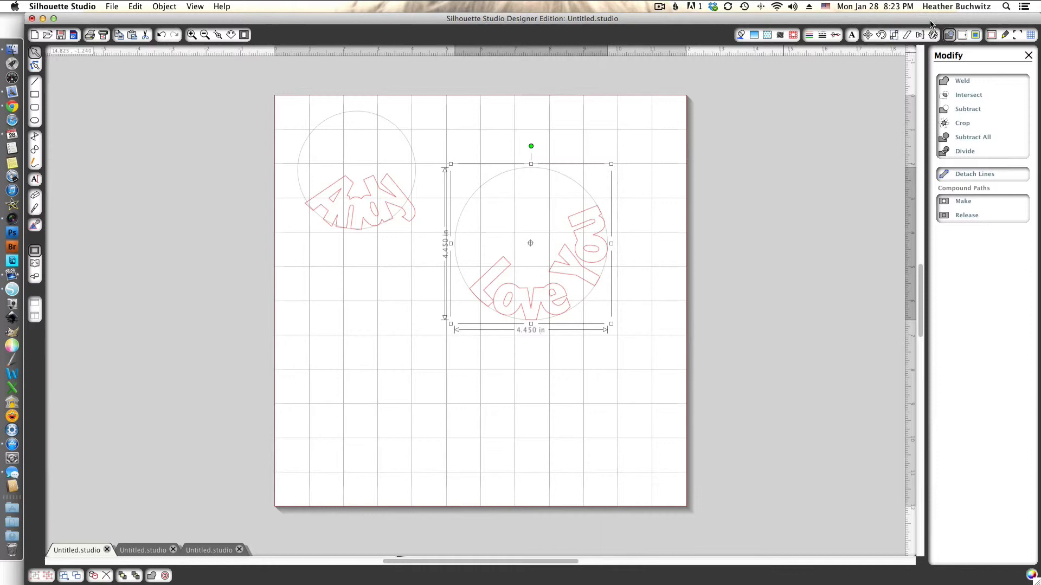
Enable cut lines for the circle and its 'Love You' lettering in Cut Style
left_click(835, 35)
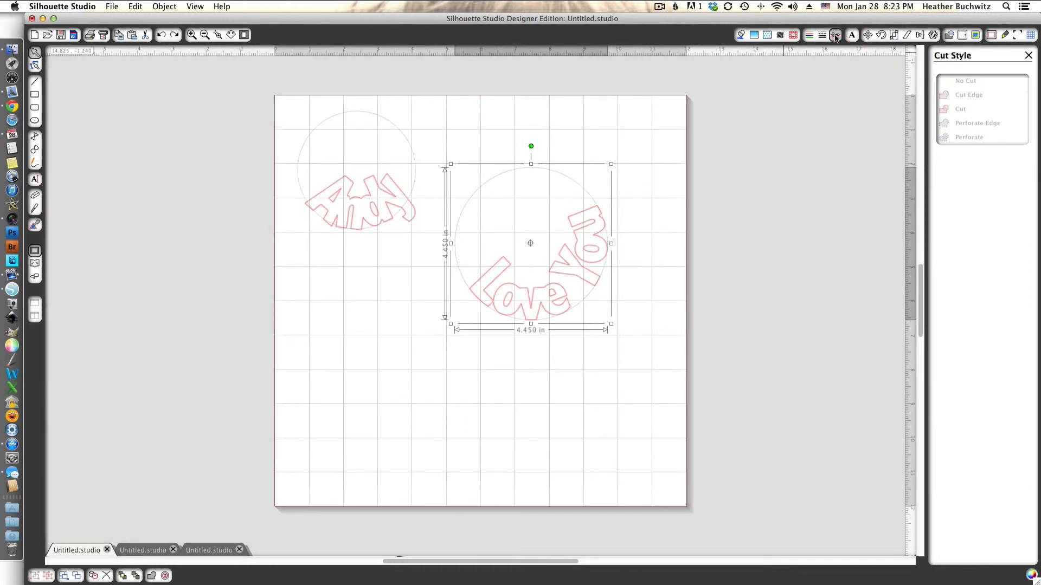
left_click(981, 156)
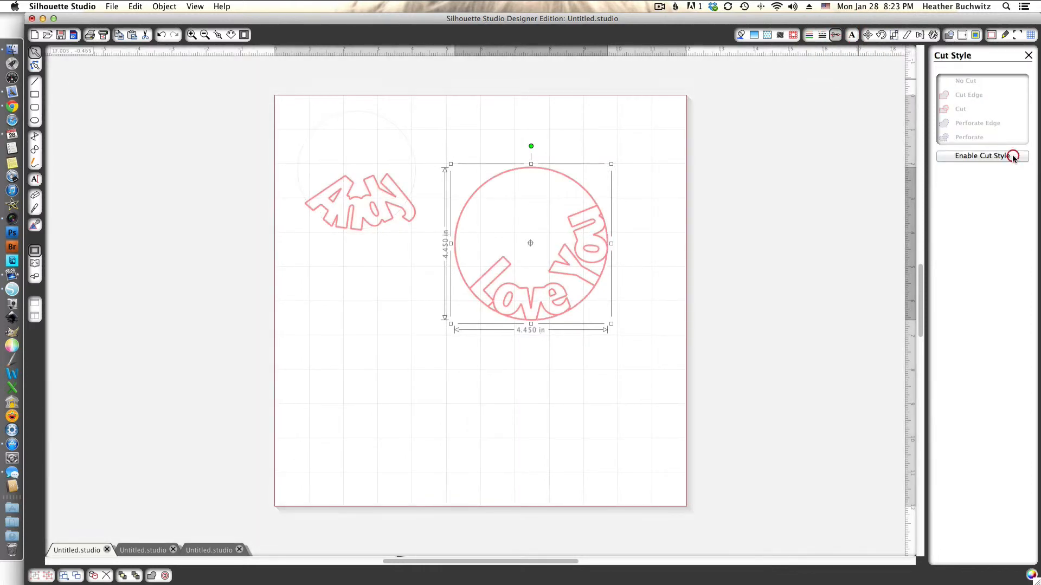
left_click(981, 155)
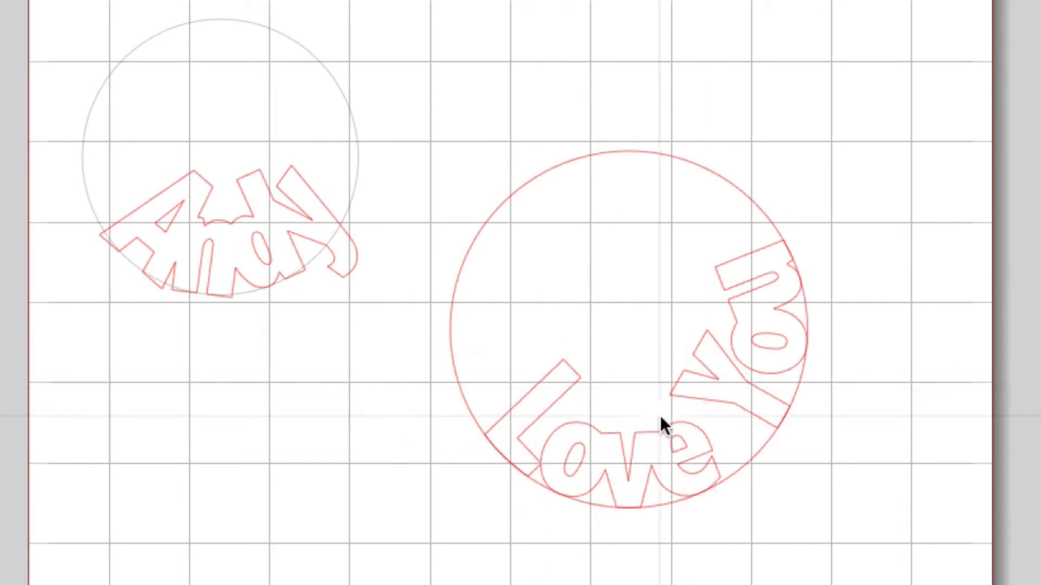
mouse_move(153, 290)
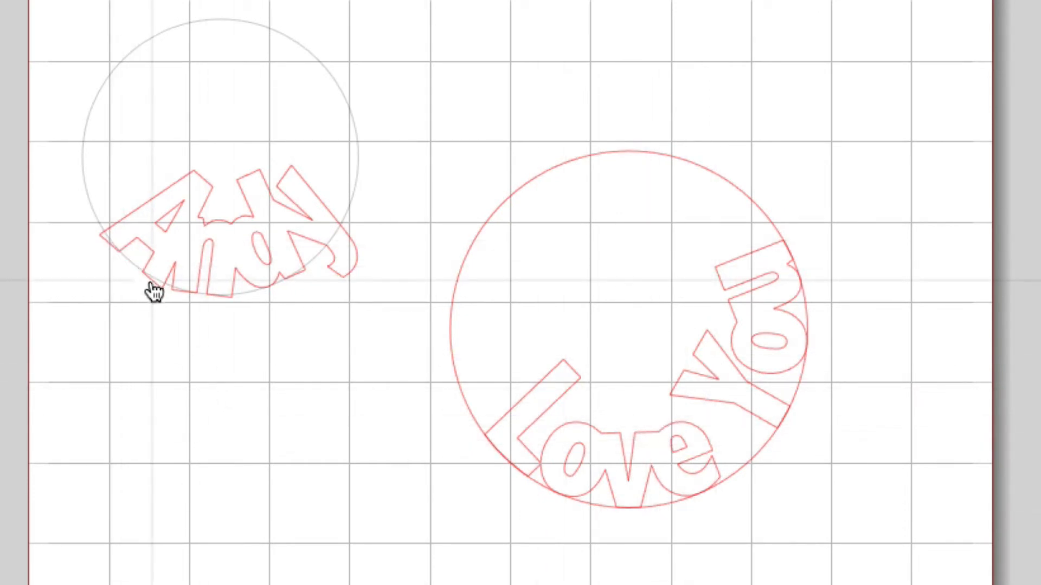
mouse_move(350, 351)
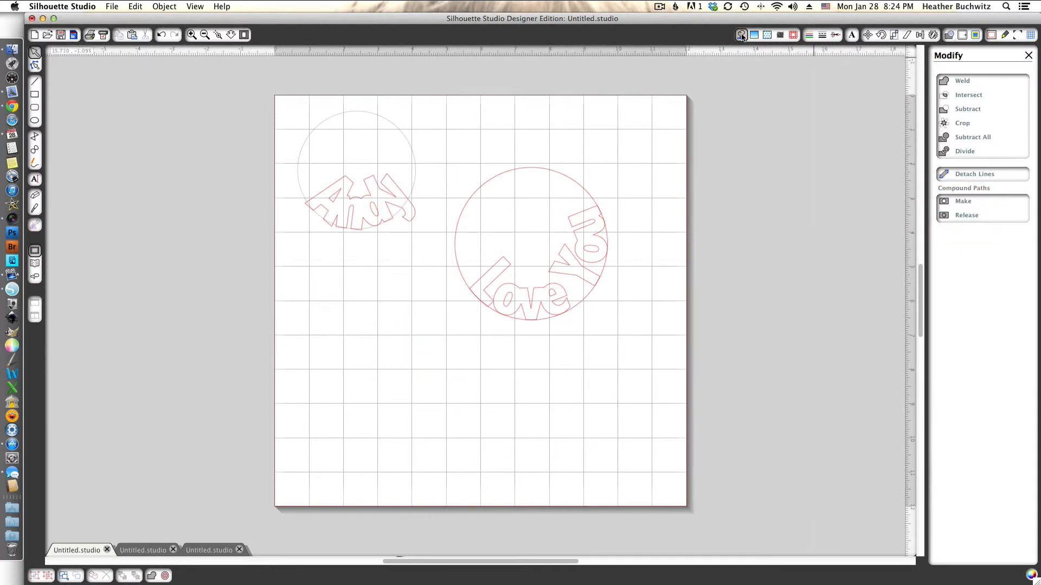
Fill the cropped circle with light blue, checking that the Love You letters show as open cutouts
left_click(754, 35)
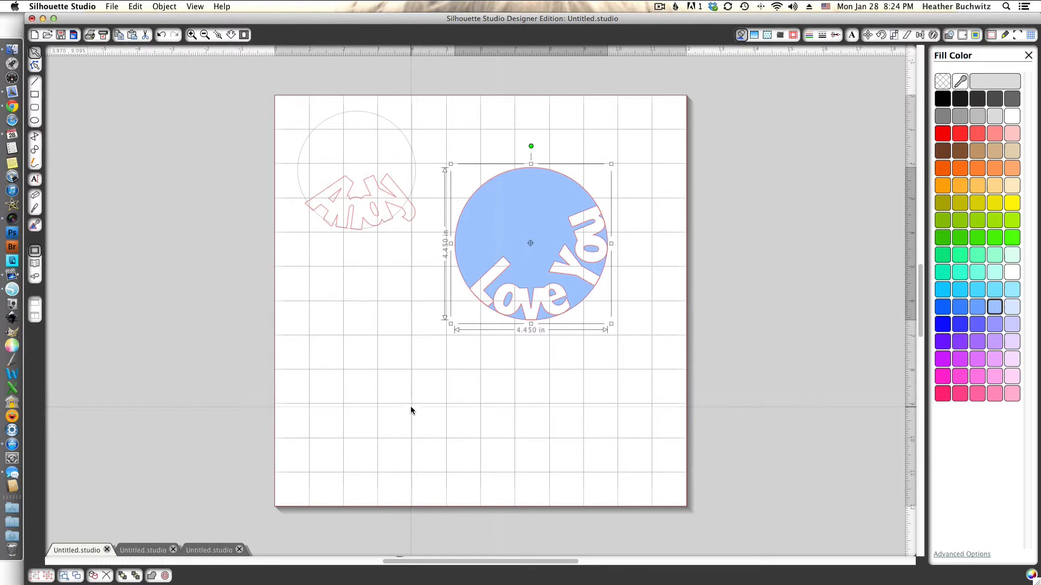
mouse_move(513, 294)
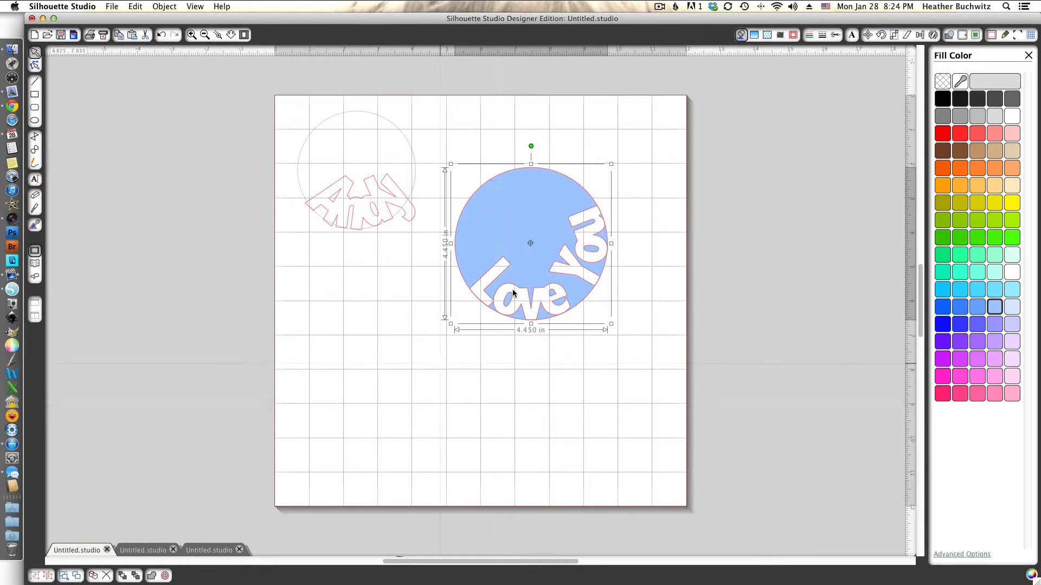
mouse_move(499, 315)
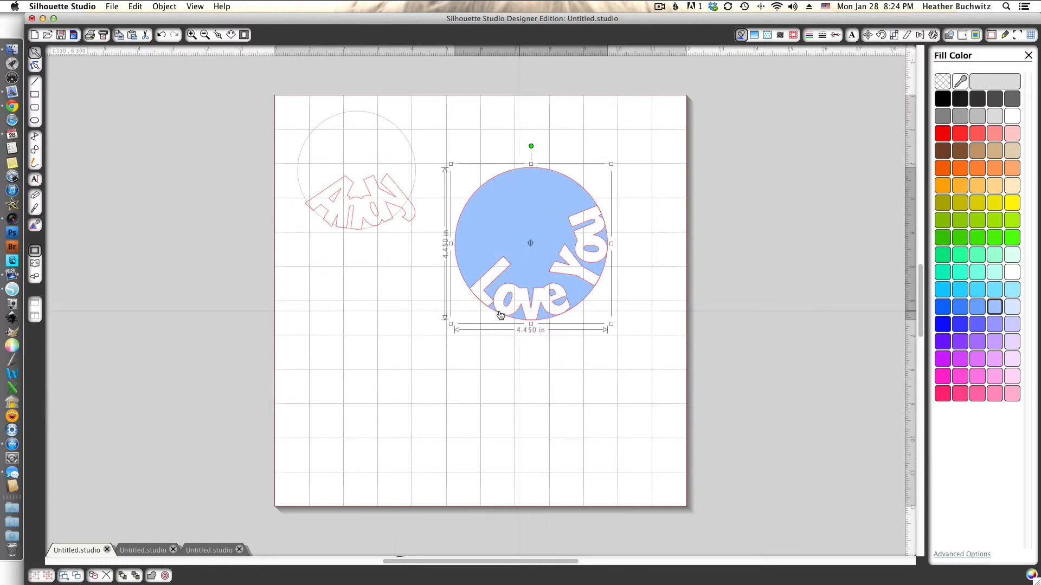
mouse_move(518, 319)
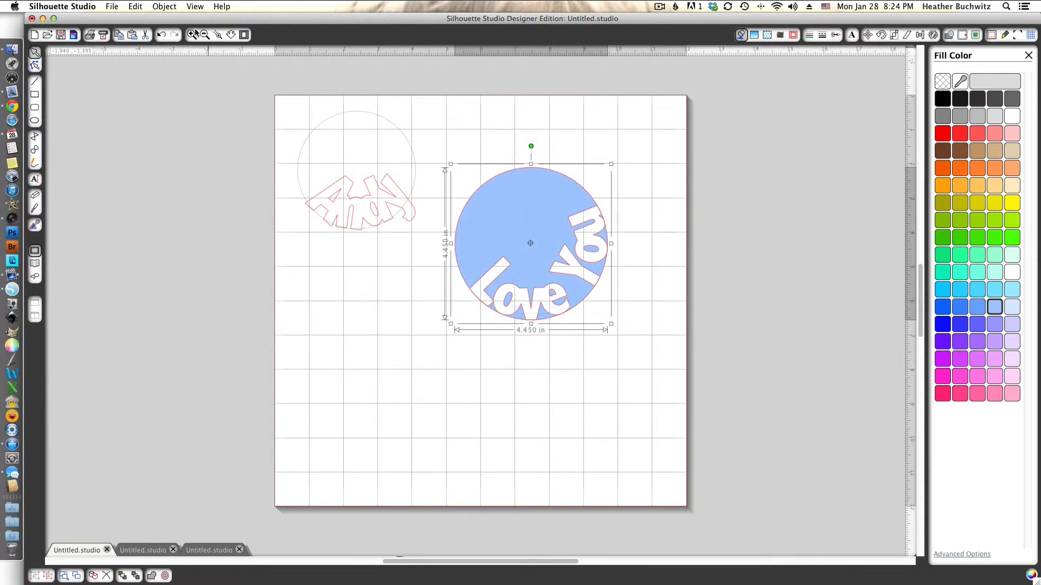
left_click(192, 35)
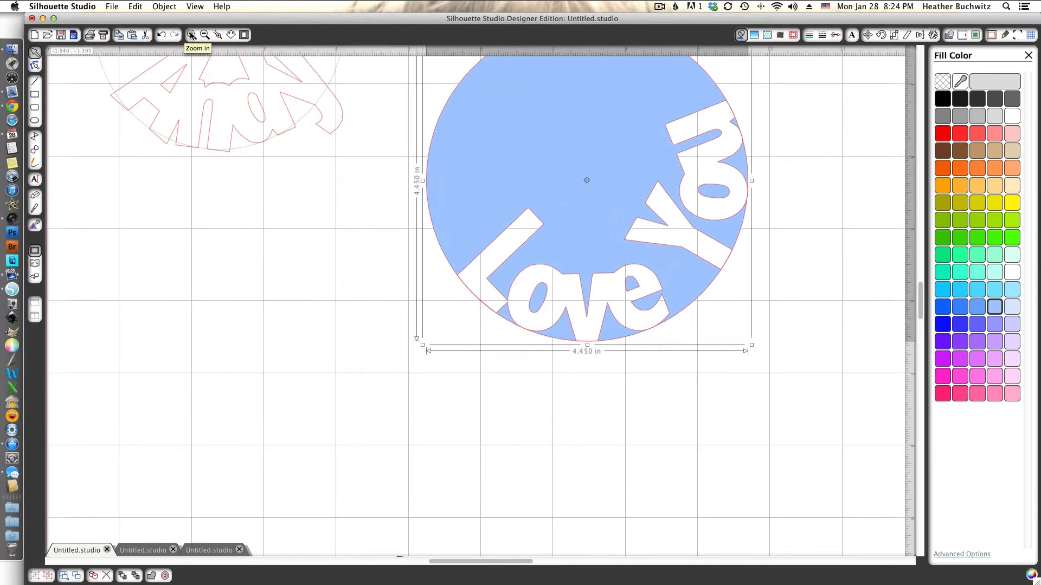
left_click(191, 35)
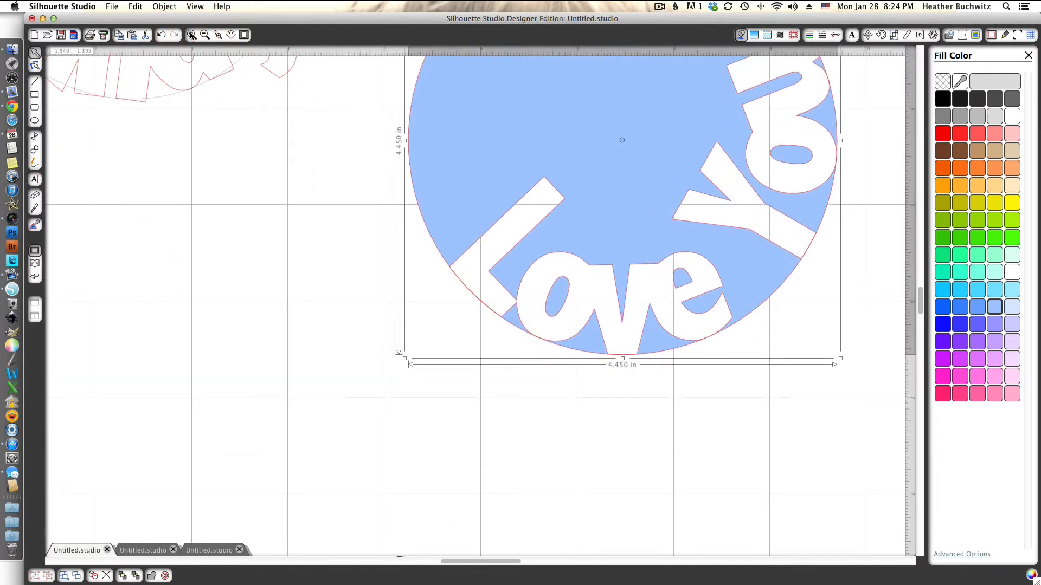
left_click(203, 35)
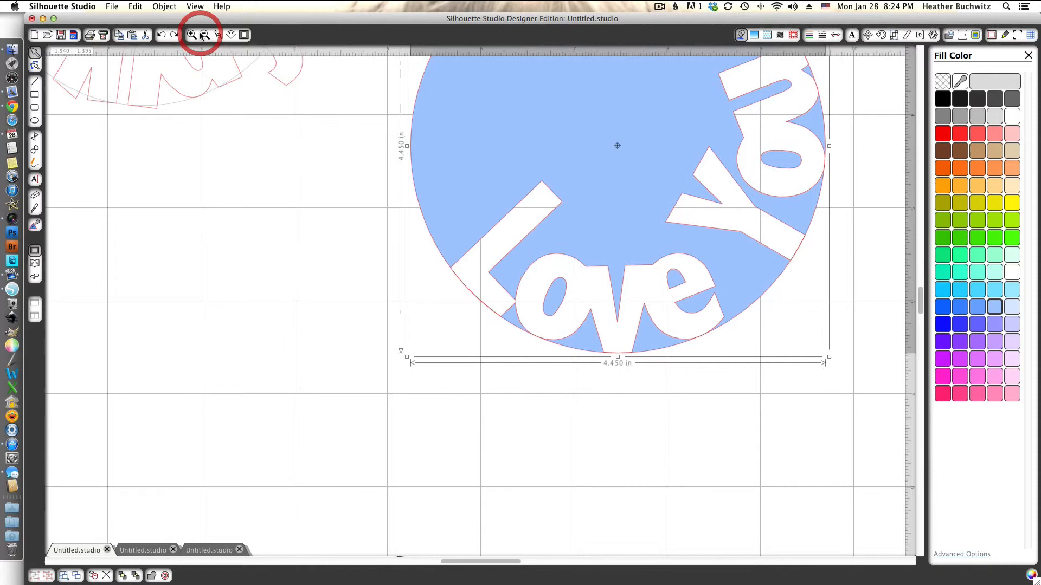
left_click(205, 35)
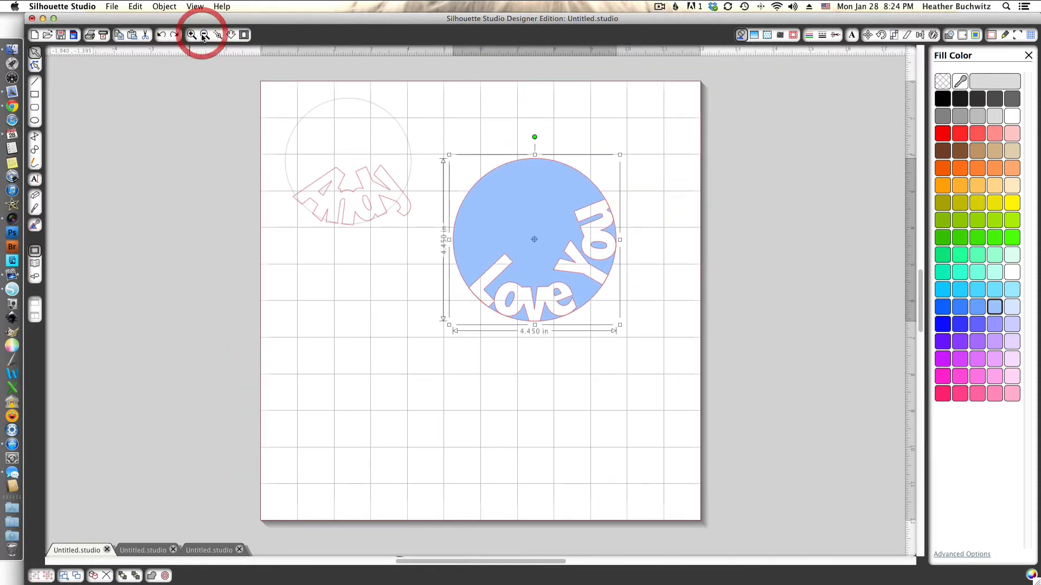
left_click(204, 35)
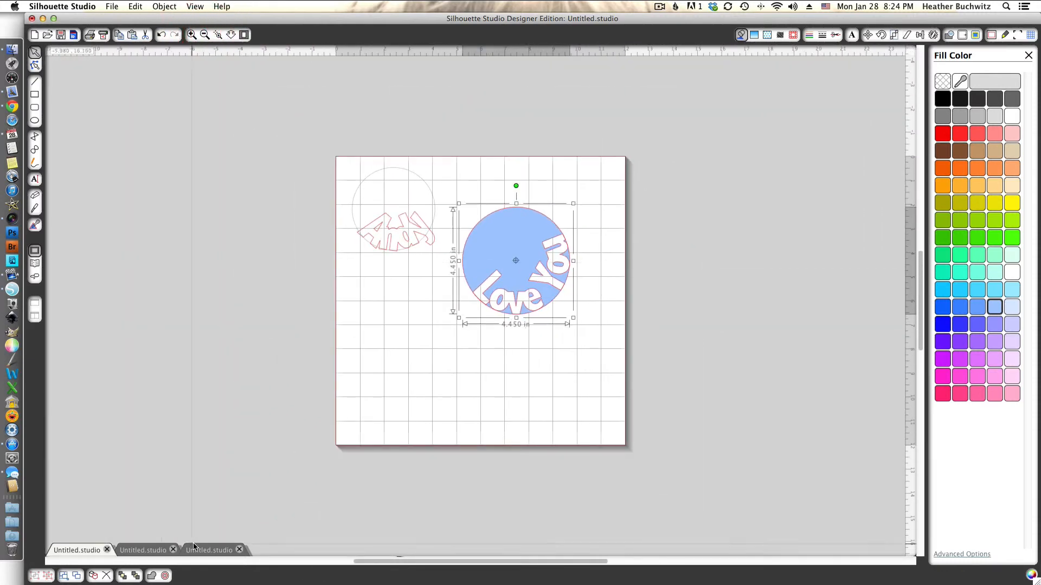
Switch to the starburst Untitled.studio document and start a text box near its upper left
left_click(210, 550)
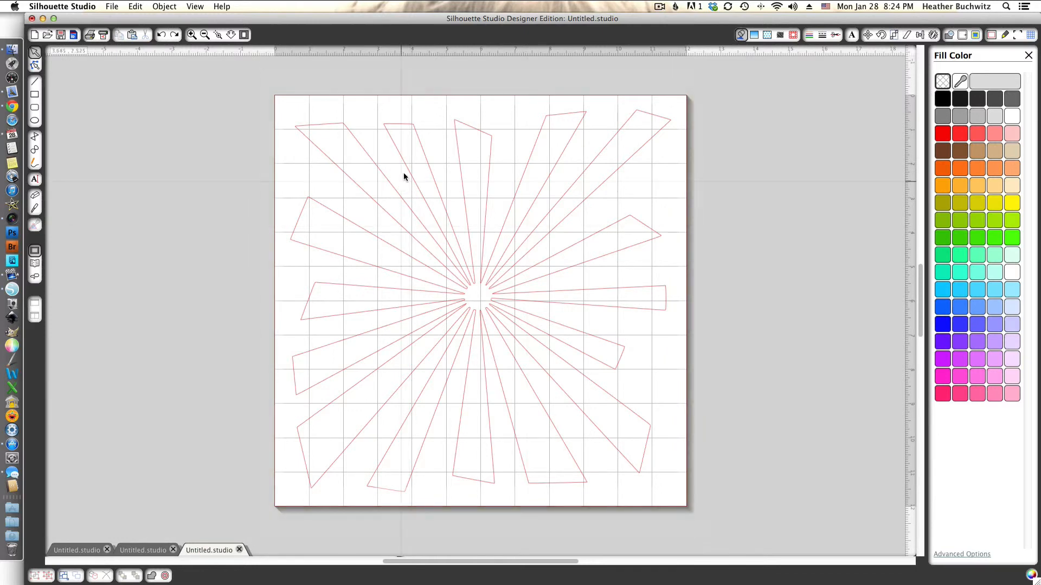
mouse_move(507, 254)
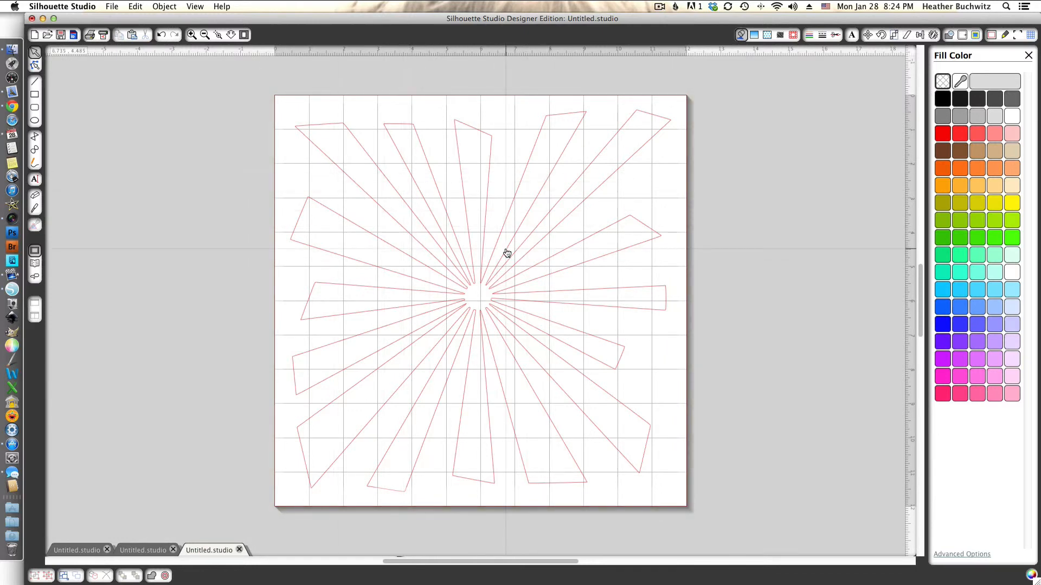
mouse_move(232, 241)
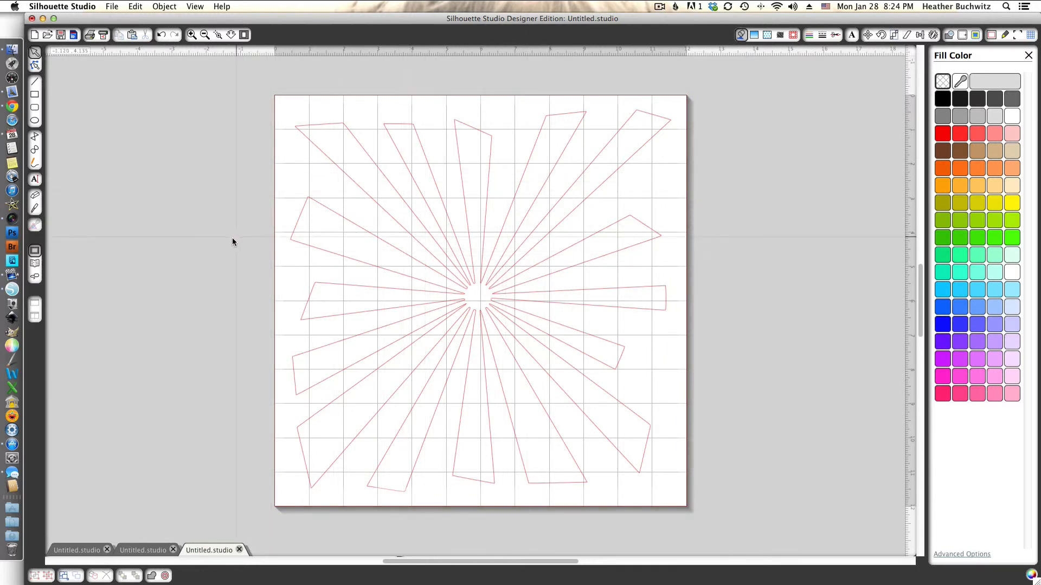
left_click(35, 179)
type("Type some")
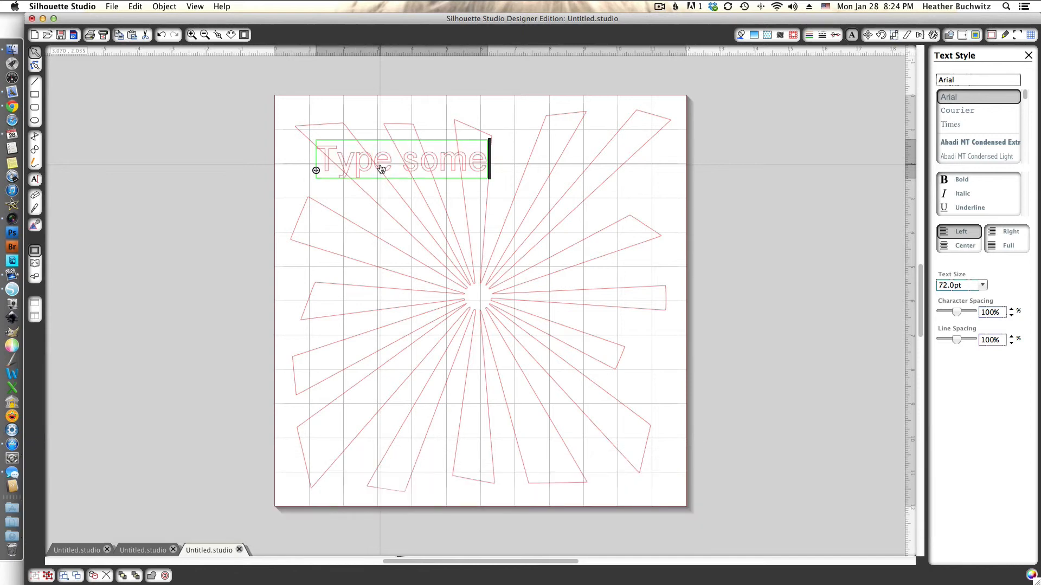
Enter the placeholder text and wrap it along the starburst's left-half ray outlines, then deselect
type("text")
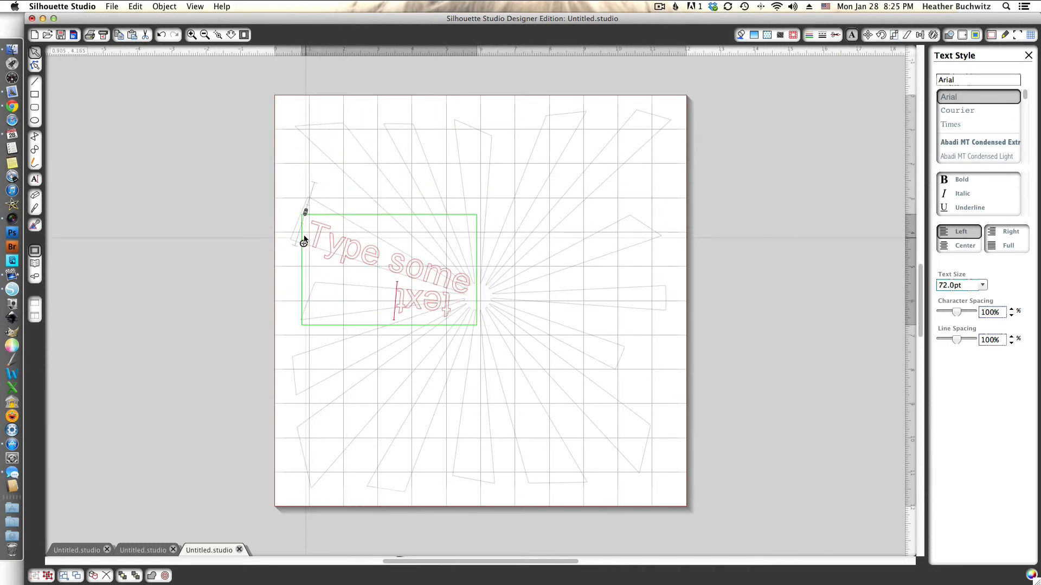
mouse_move(369, 295)
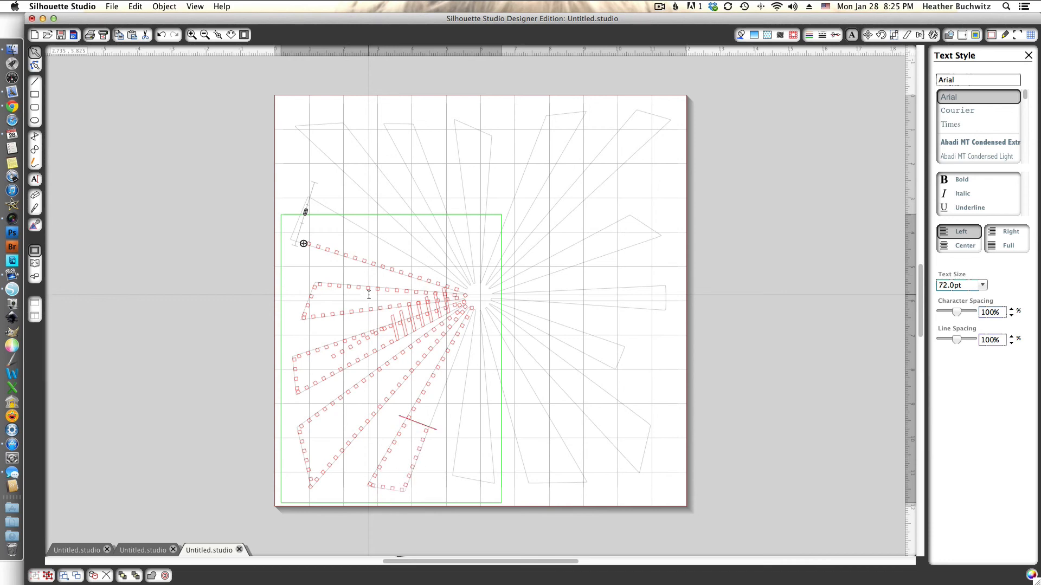
left_click(194, 185)
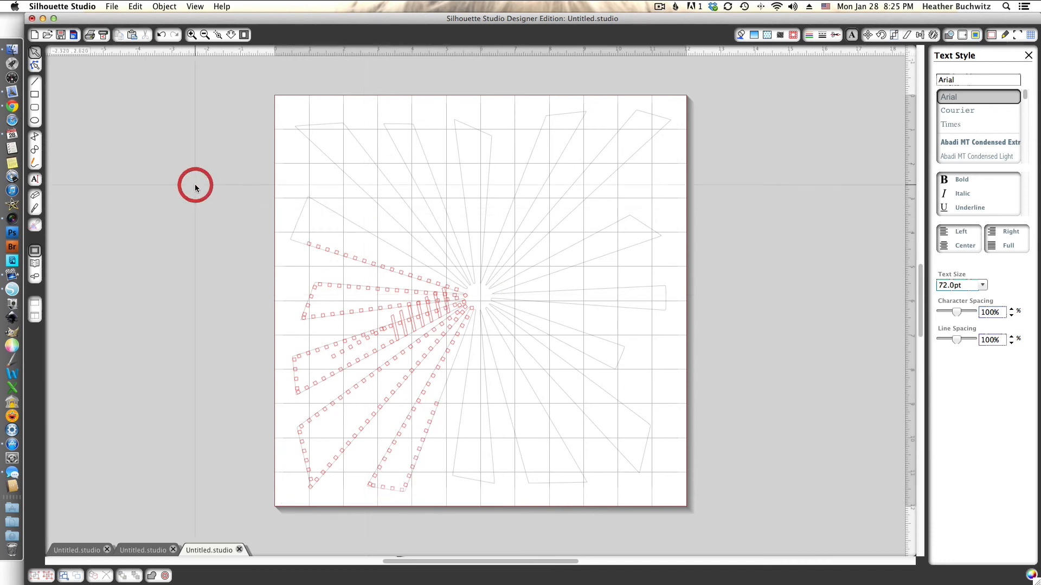